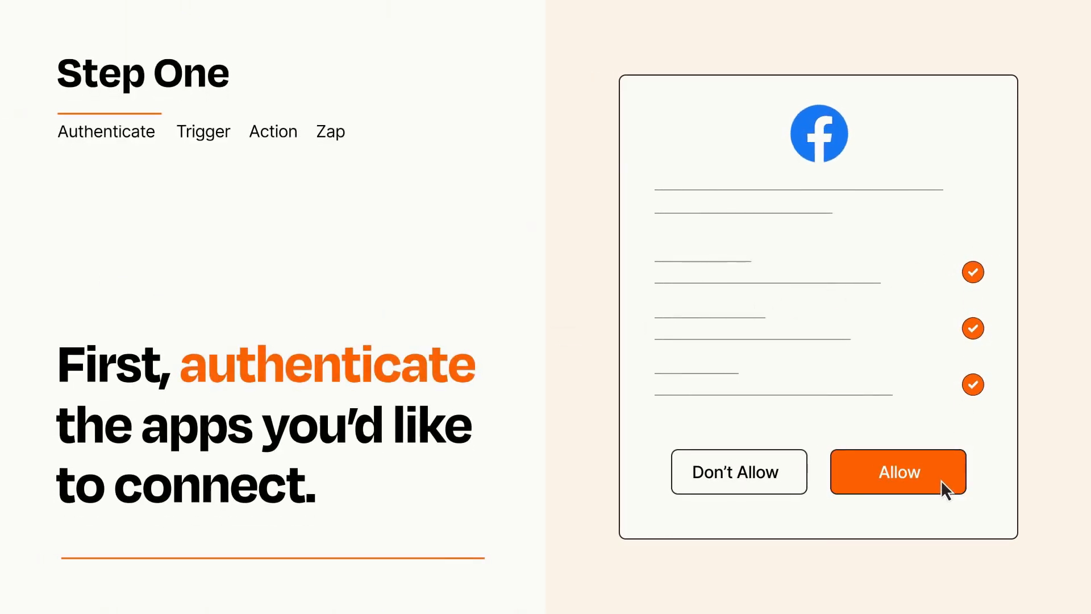
Grant Zapier access to both the Facebook and Shopify accounts.
{"action": "left_click", "coordinate": [898, 471]}
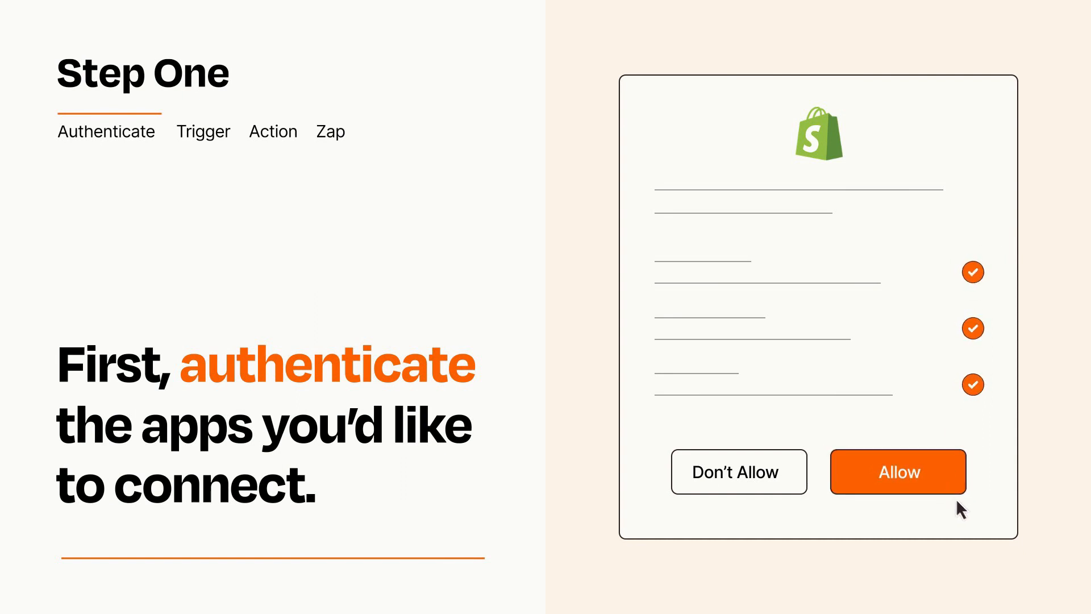
{"action": "left_click", "coordinate": [896, 471]}
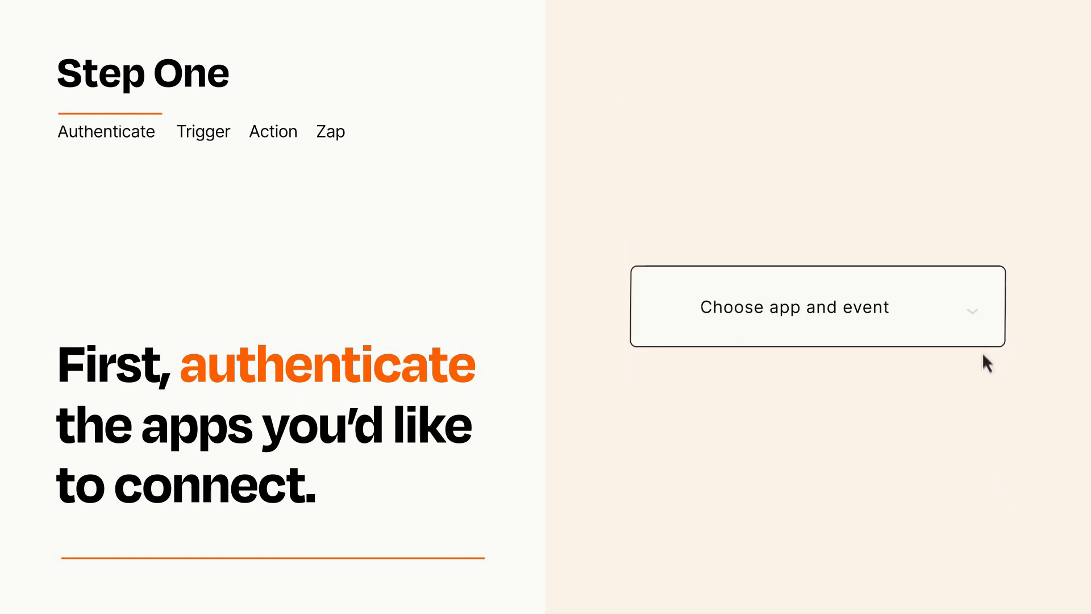
Choose Facebook New Lead as the trigger and continue to the action step.
{"action": "left_click", "coordinate": [817, 306]}
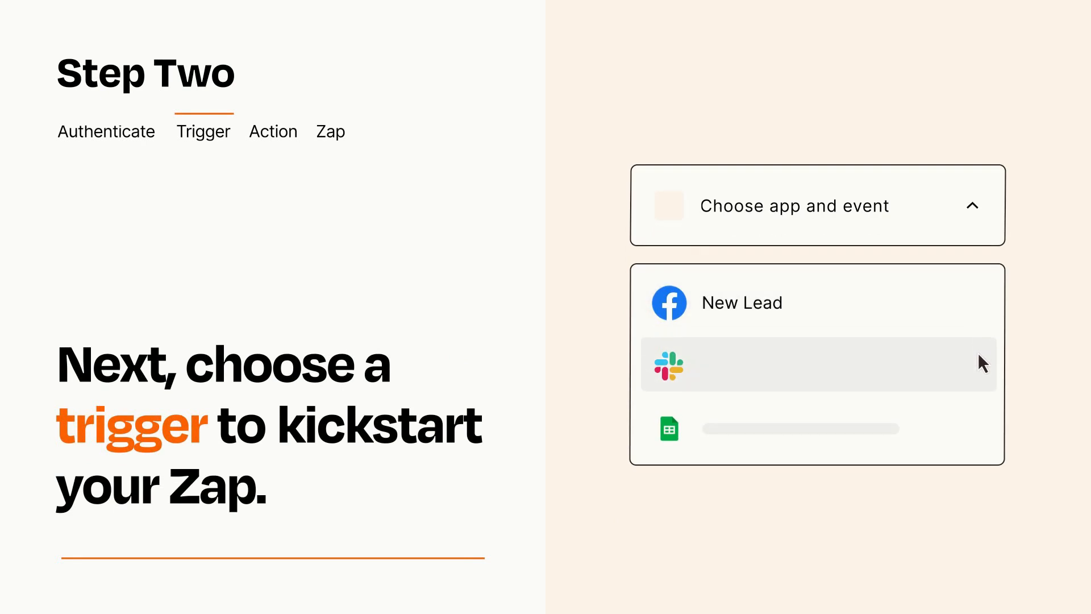
{"action": "mouse_move", "coordinate": [981, 433]}
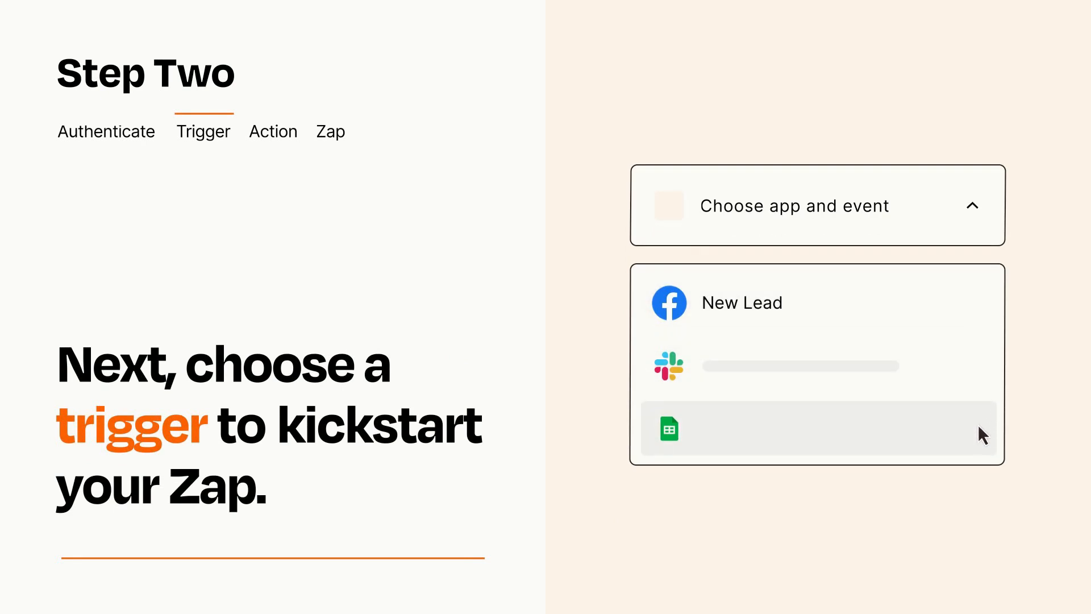
{"action": "mouse_move", "coordinate": [980, 309]}
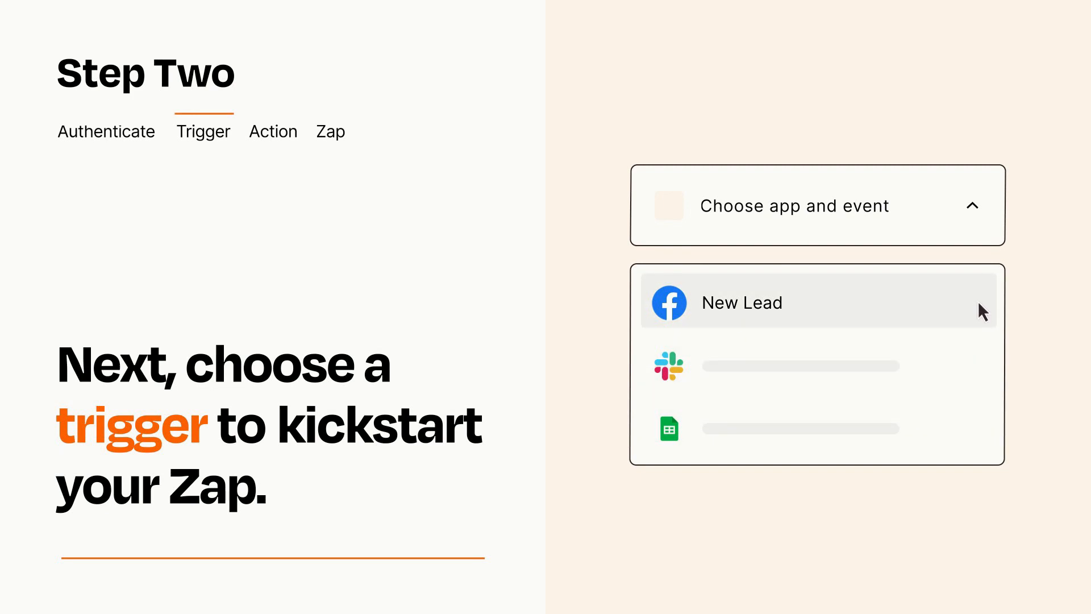
{"action": "mouse_move", "coordinate": [982, 317]}
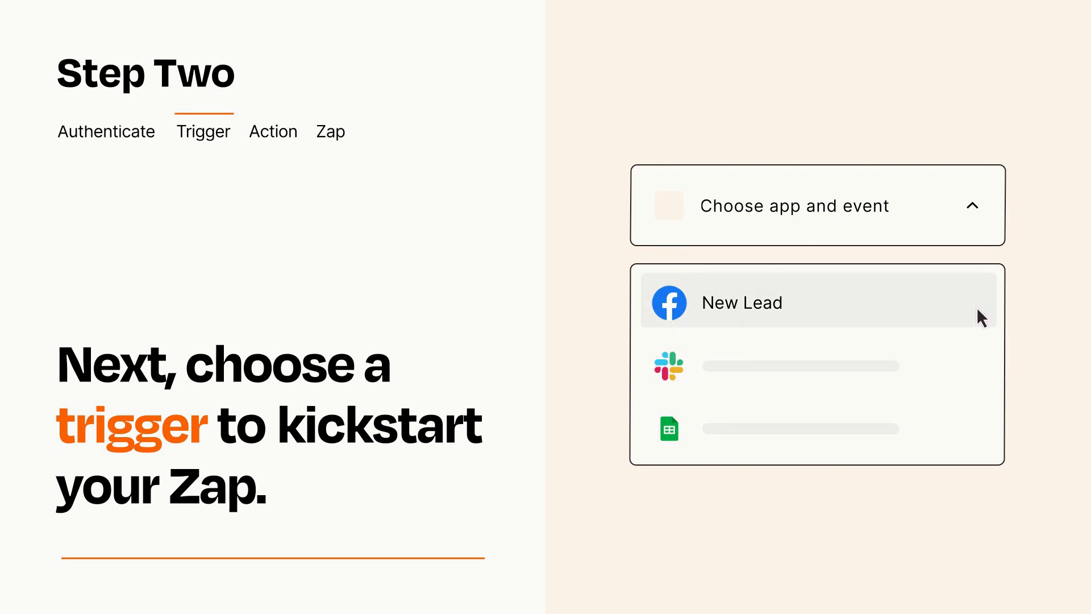
{"action": "left_click", "coordinate": [742, 303]}
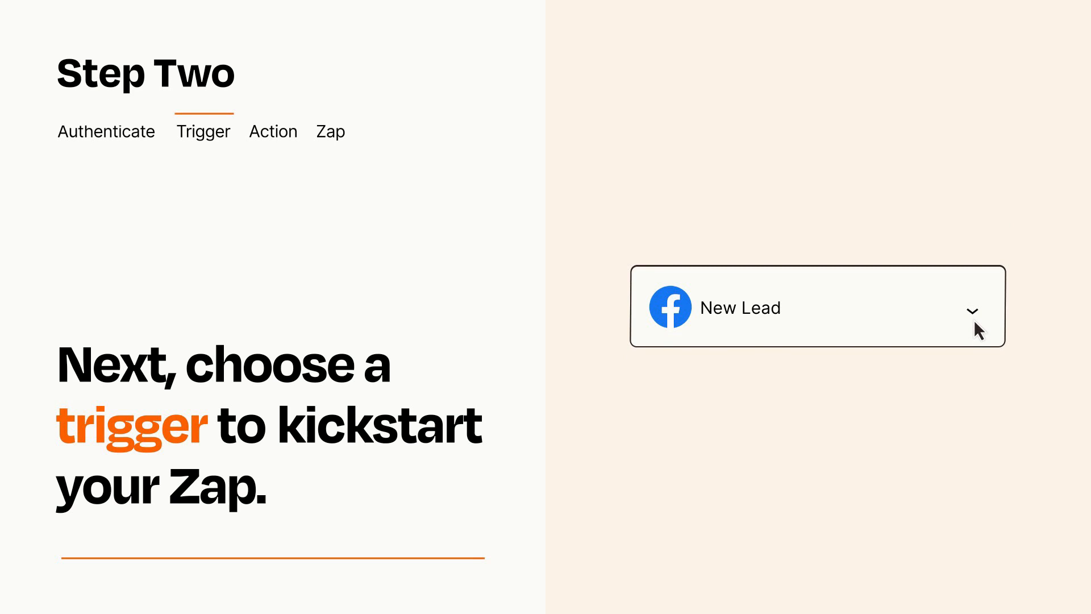
{"action": "mouse_move", "coordinate": [988, 327]}
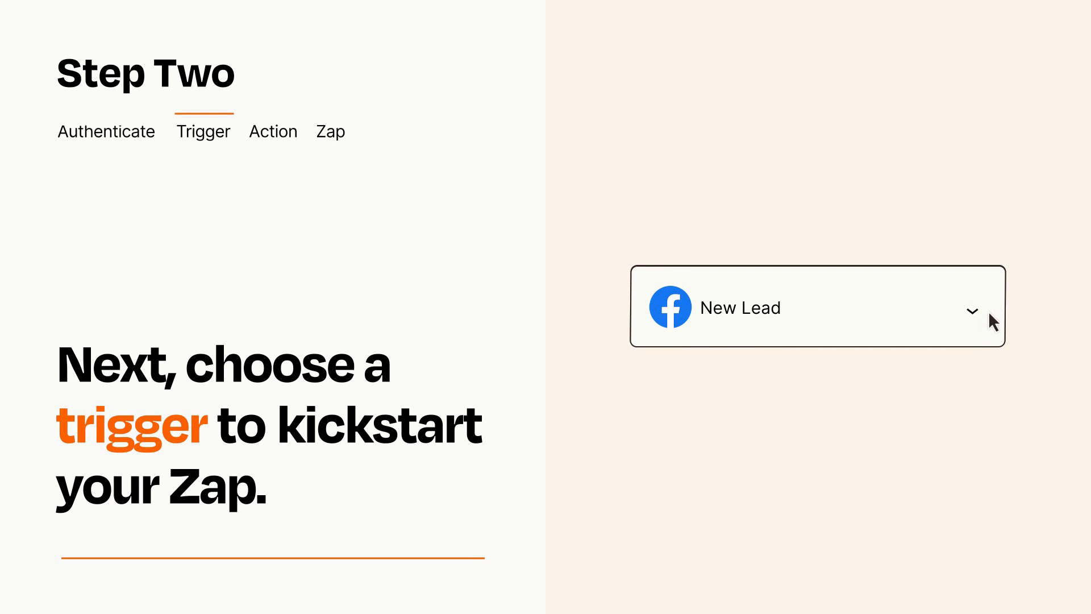
{"action": "mouse_move", "coordinate": [991, 315]}
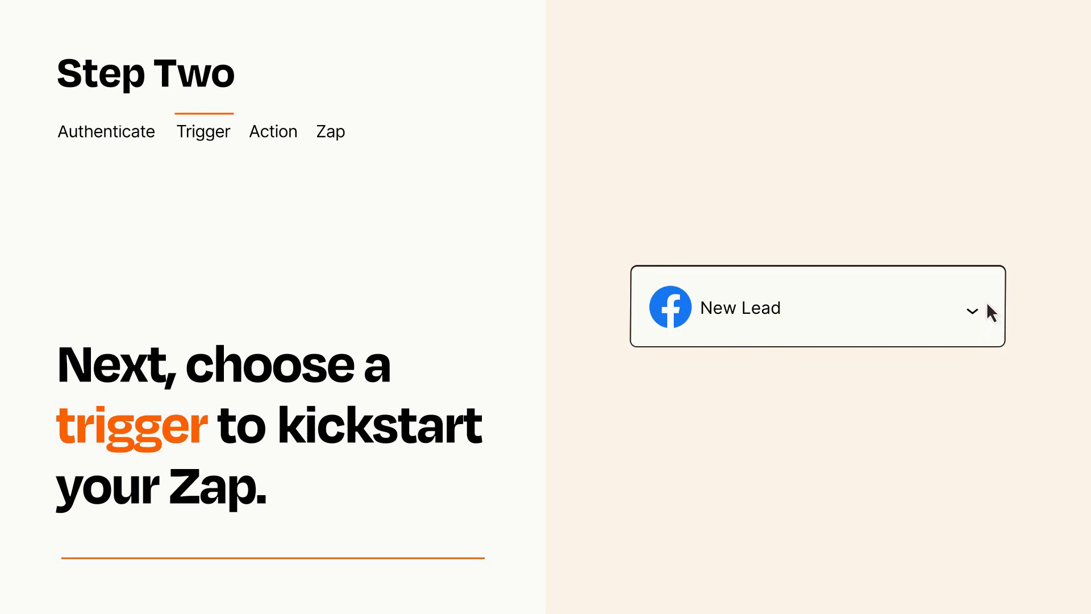
{"action": "left_click", "coordinate": [273, 130]}
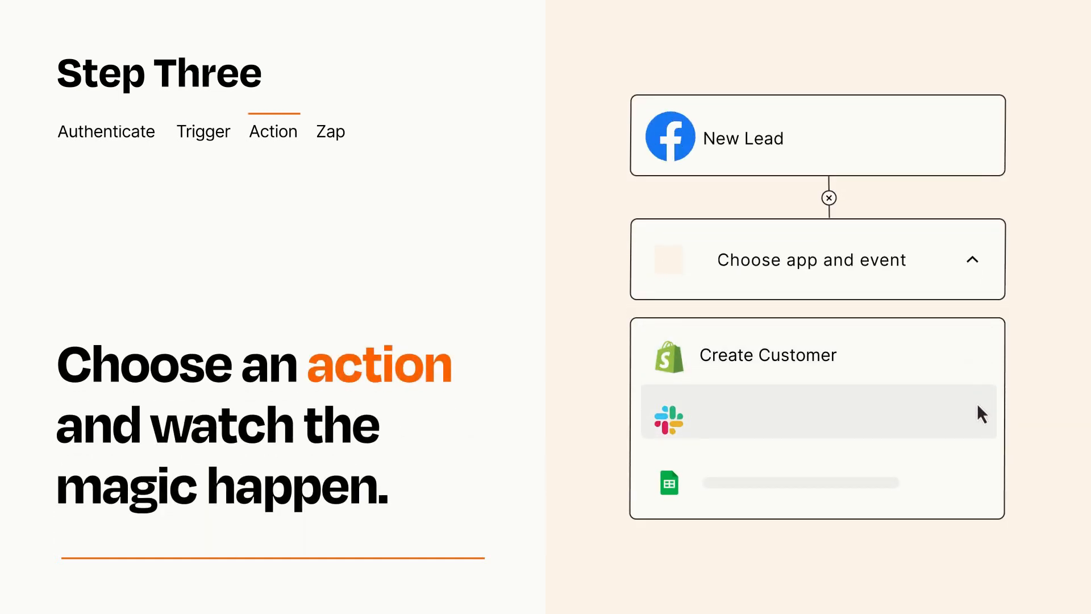
{"action": "mouse_move", "coordinate": [981, 488]}
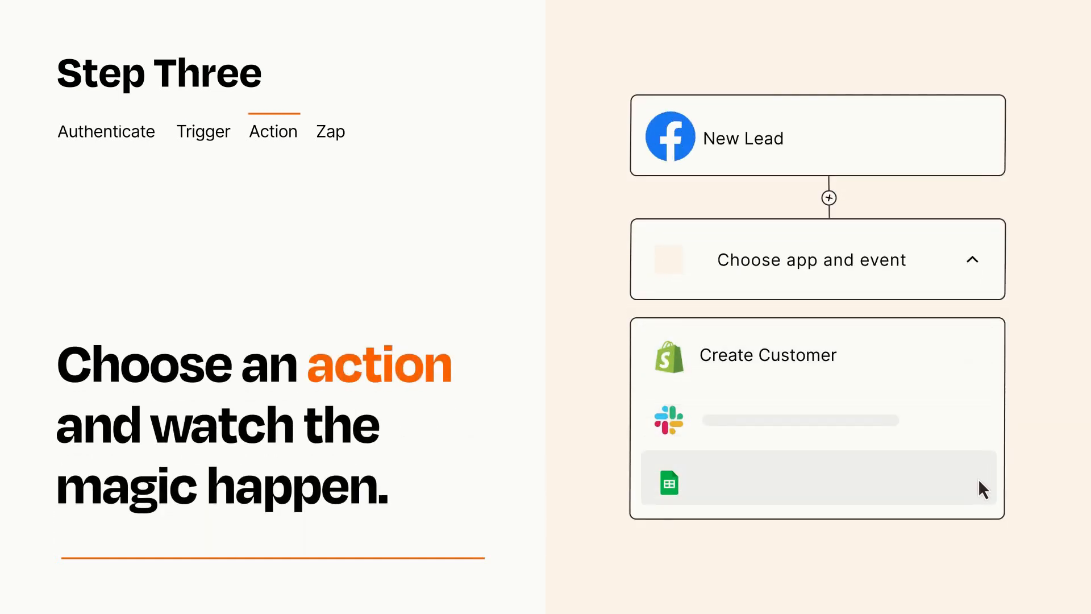
{"action": "mouse_move", "coordinate": [981, 368]}
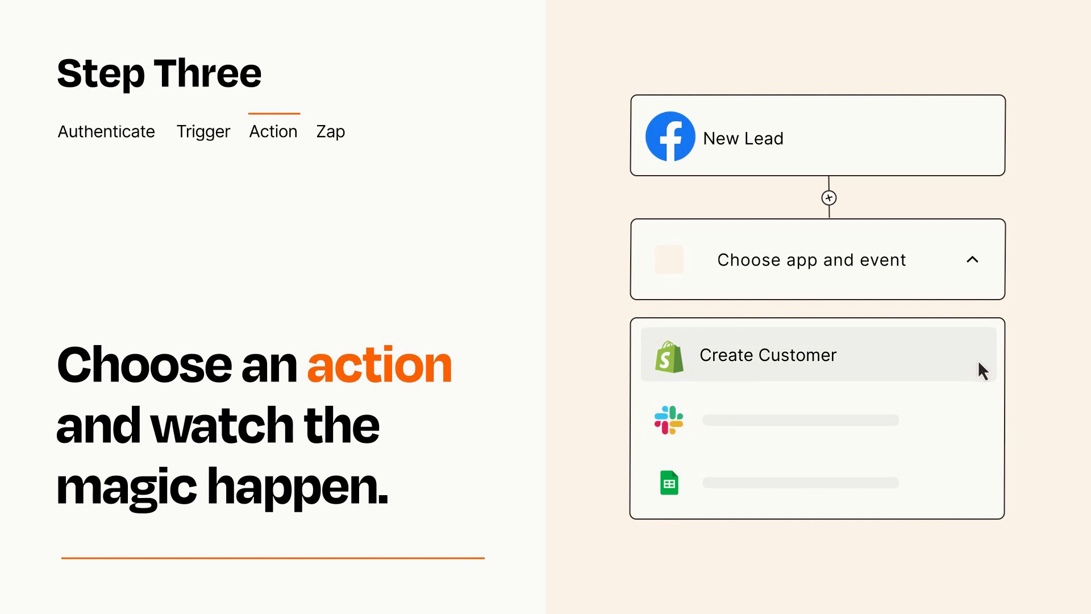
Choose Shopify Create Customer as the action following the New Lead trigger.
{"action": "left_click", "coordinate": [768, 355]}
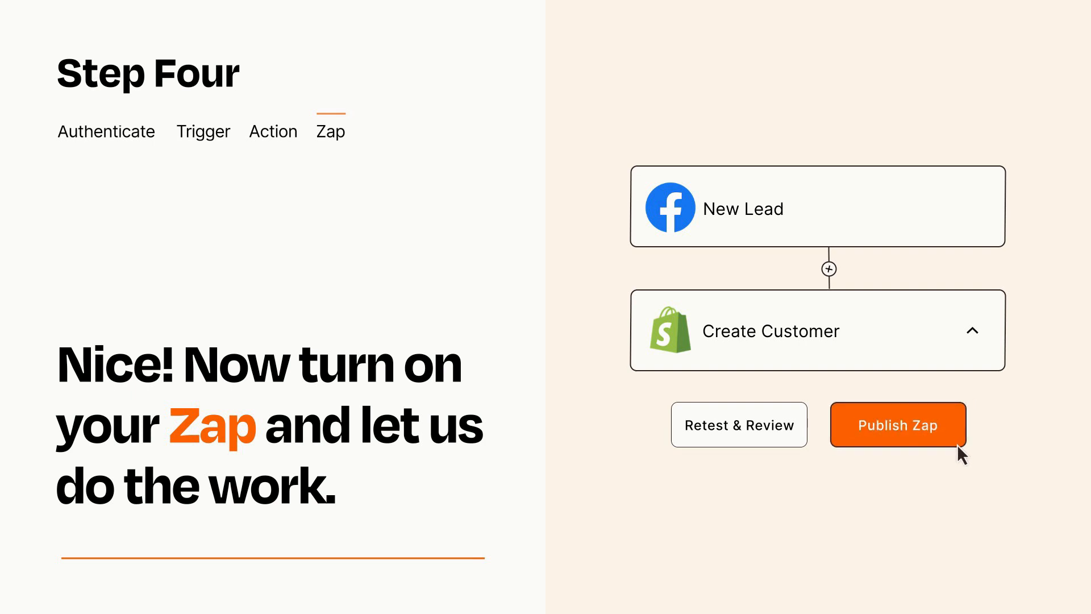
Publish the New Lead to Create Customer Zap so it is turned on.
{"action": "left_click", "coordinate": [896, 424]}
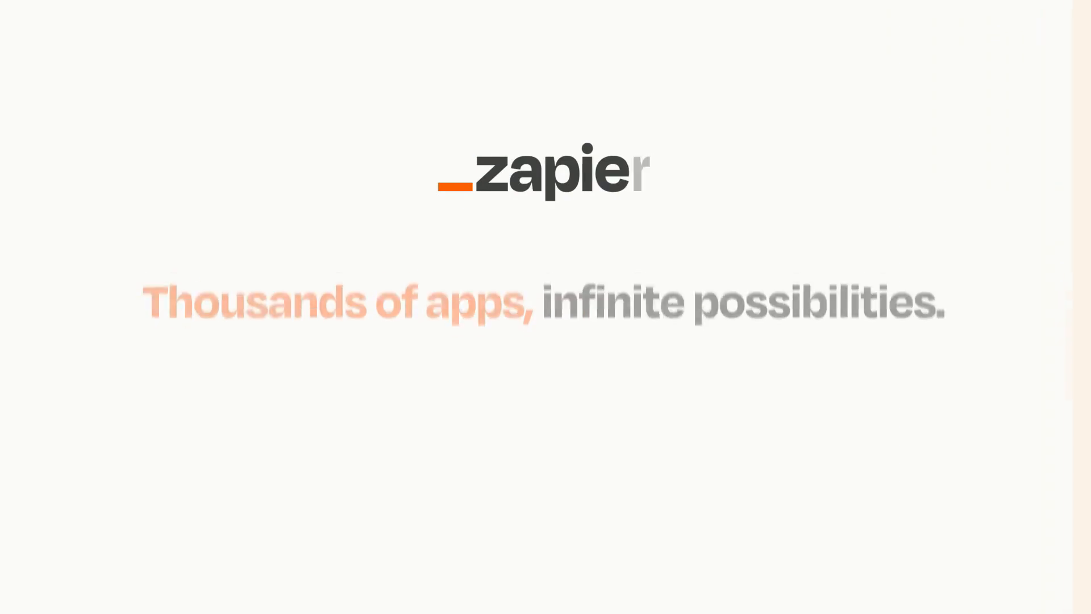